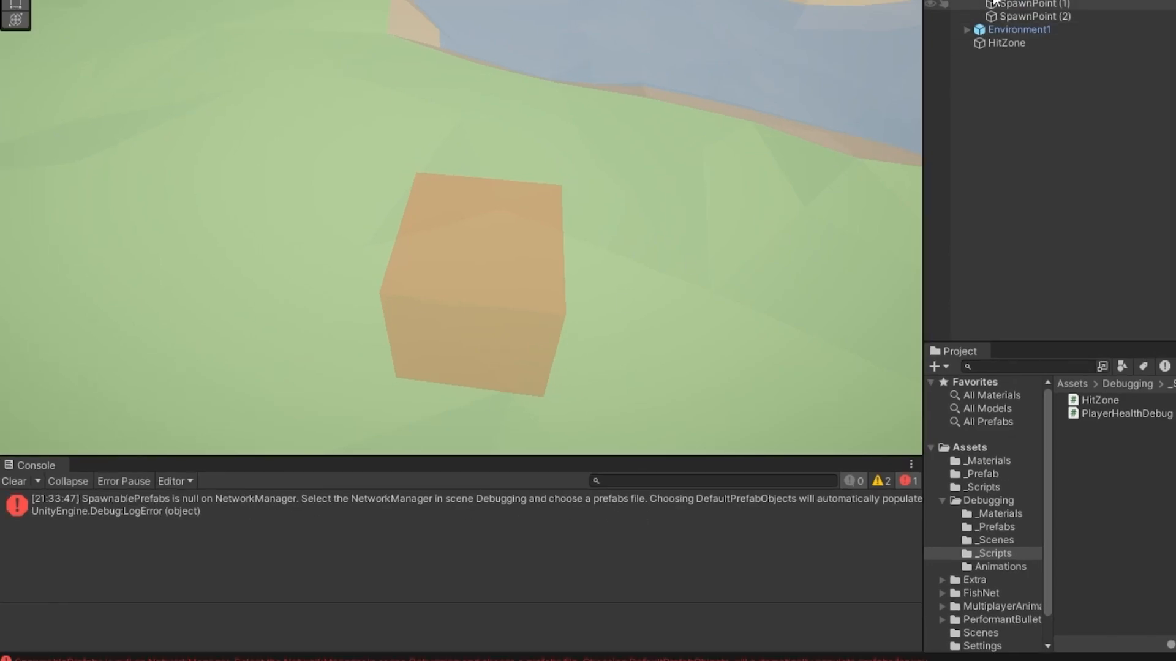
# - Enable Is Kinematic on the HitZone cube's Rigidbody
pyautogui.click(621, 93)
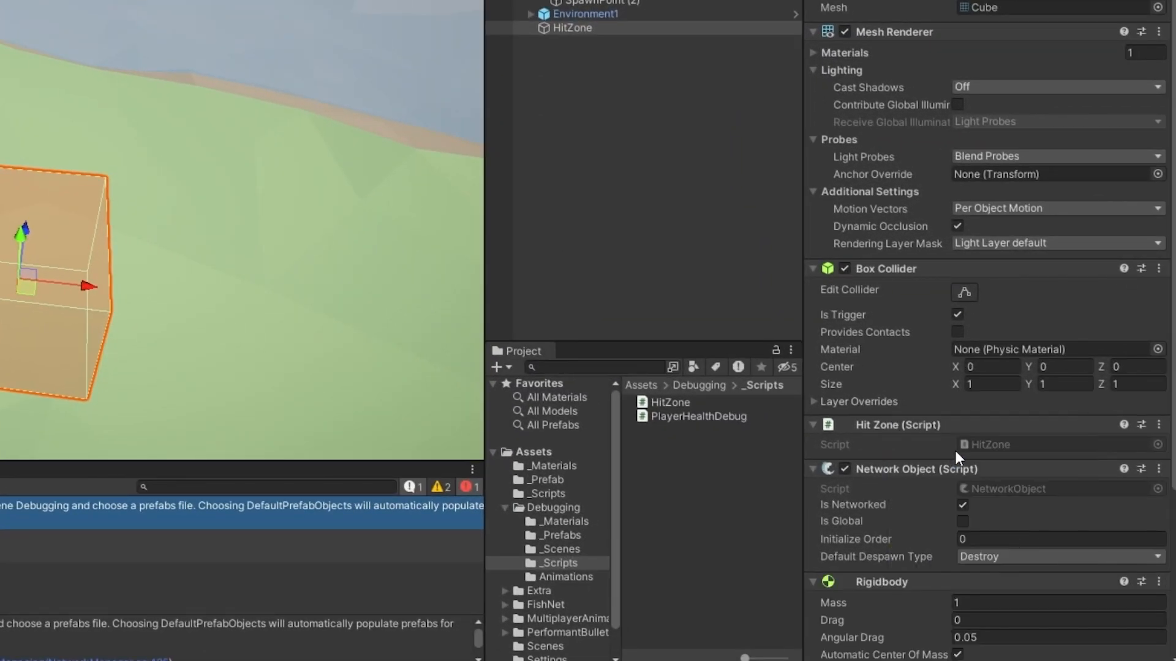
pyautogui.scroll(-3)
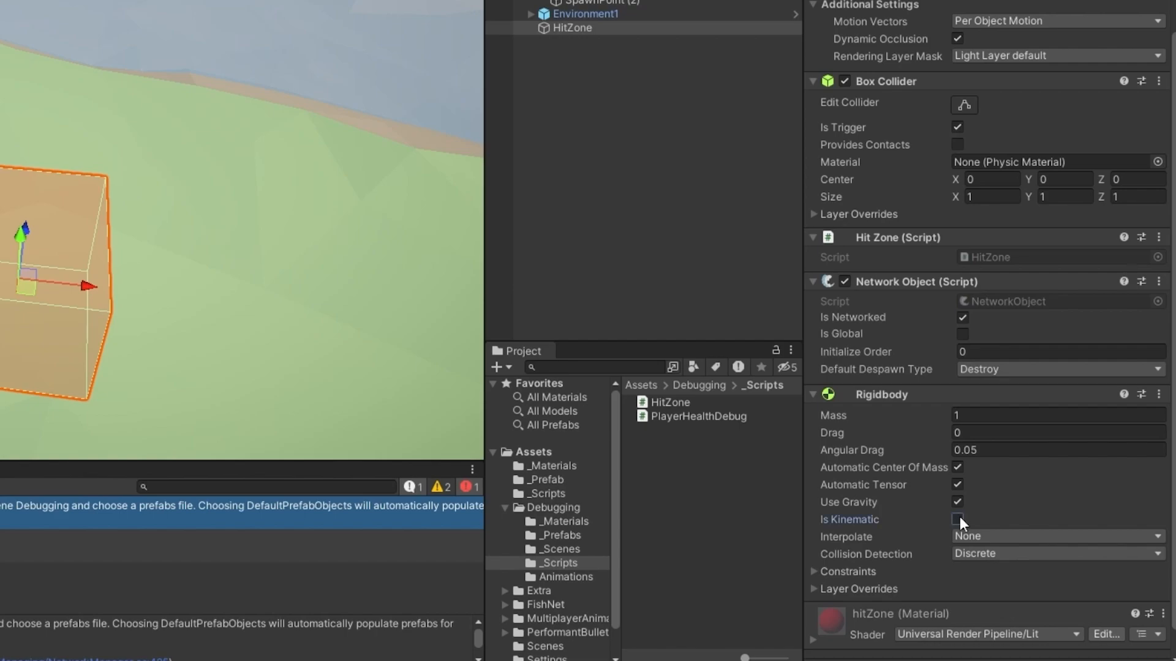
pyautogui.click(958, 520)
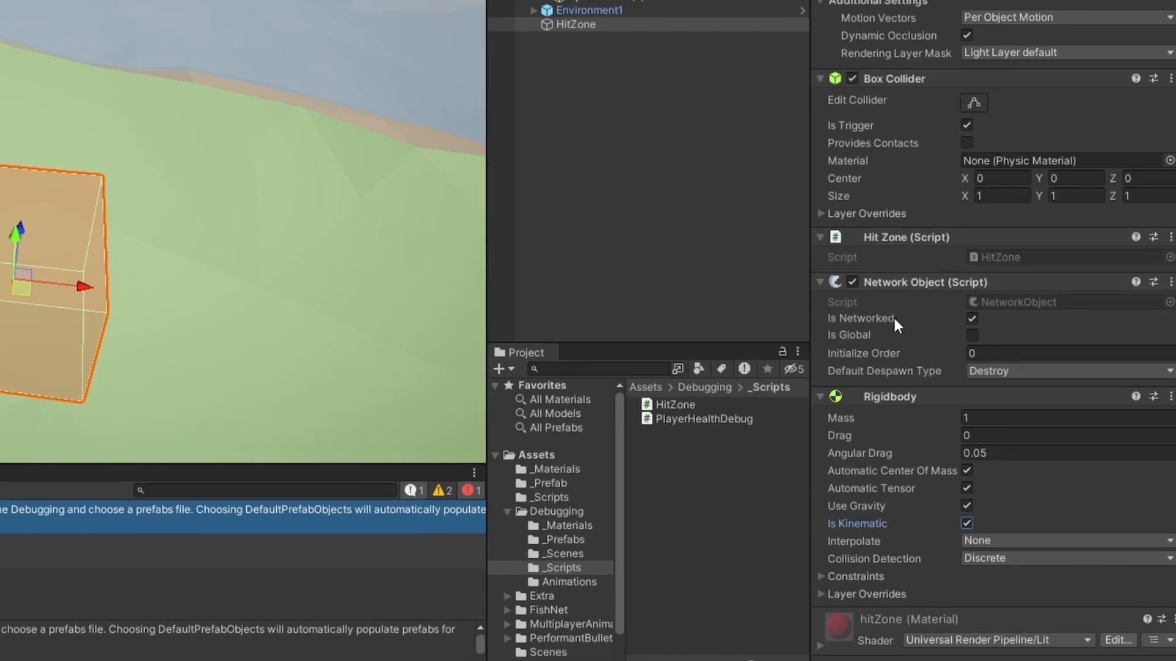
pyautogui.moveTo(906, 410)
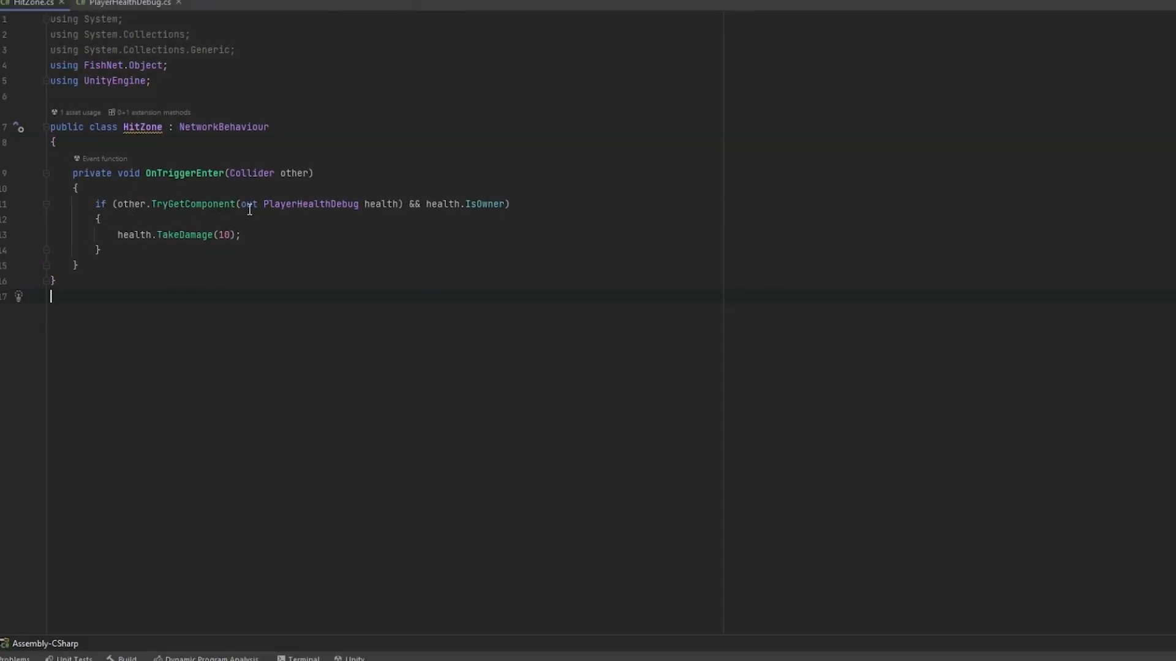
# - Review the PlayerHealthDebug lookup inside HitZone's OnTriggerEnter
pyautogui.doubleClick(309, 203)
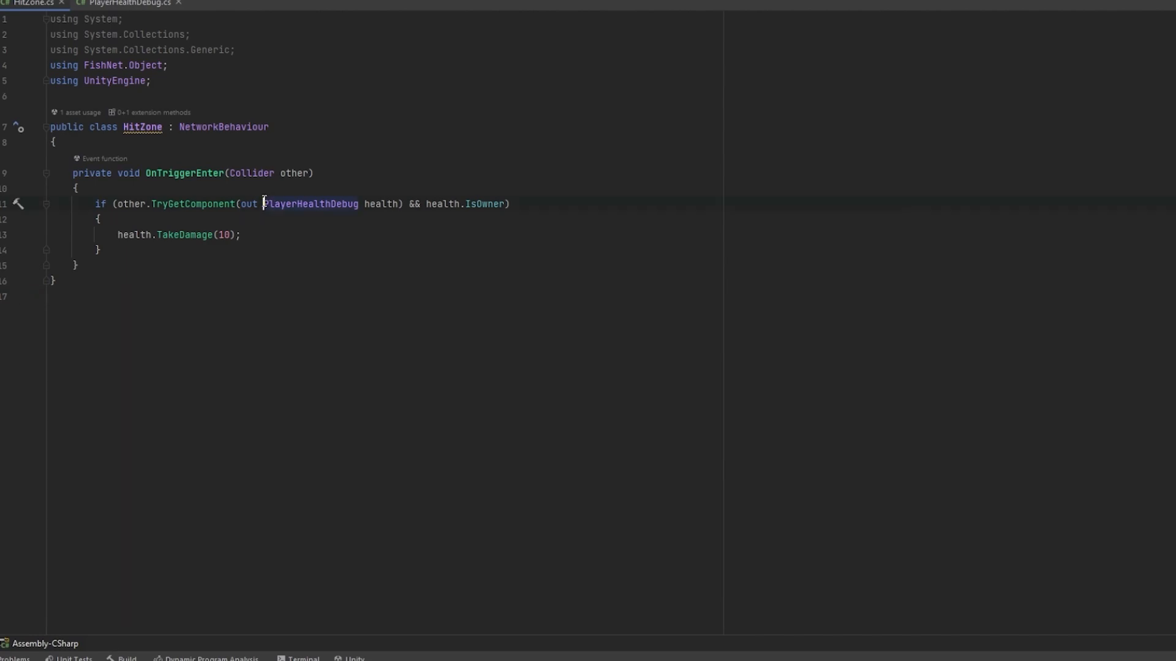
pyautogui.doubleClick(310, 204)
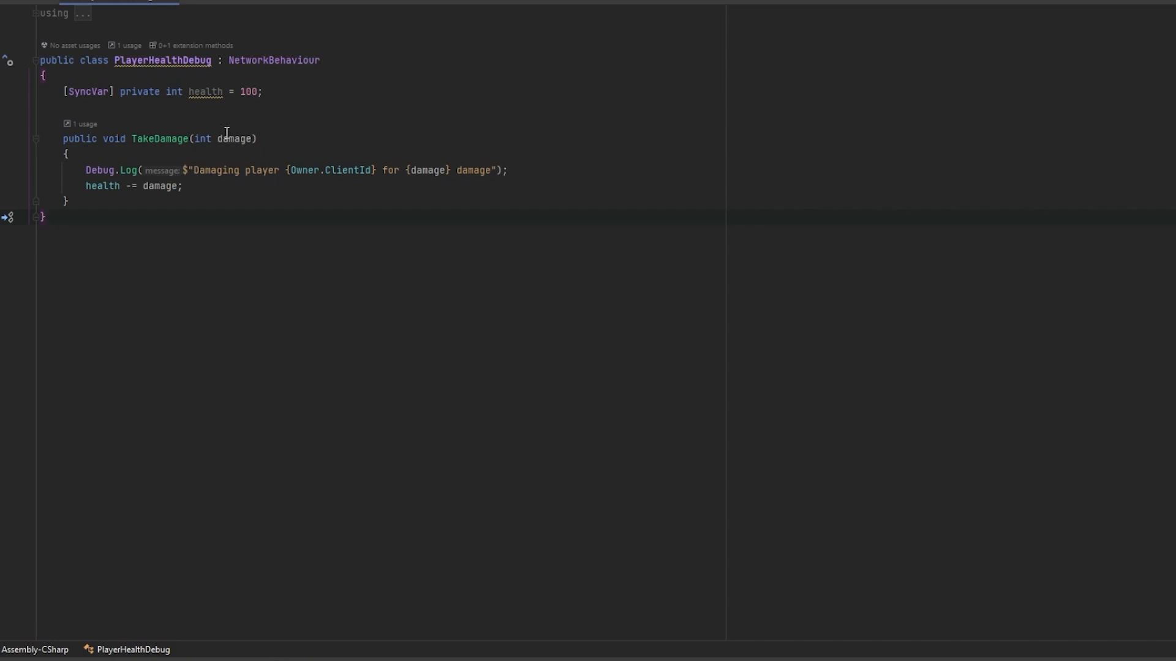
# - Review the damage parameter and TakeDamage method in PlayerHealthDebug.cs, then return to Unity
pyautogui.doubleClick(102, 185)
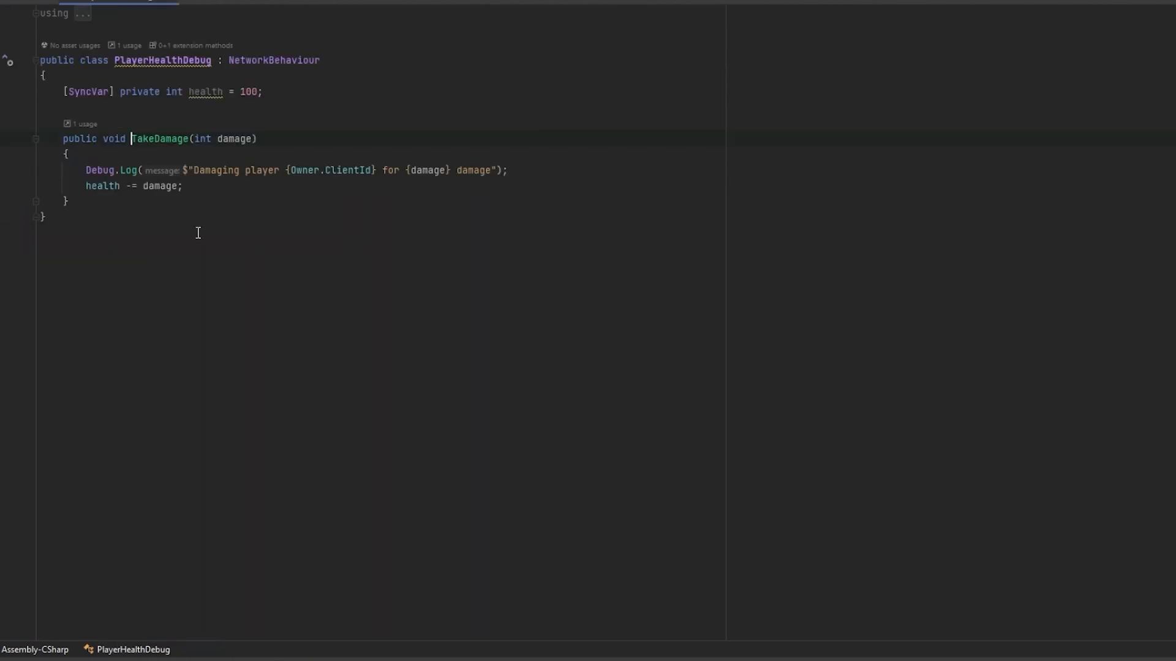
pyautogui.doubleClick(88, 92)
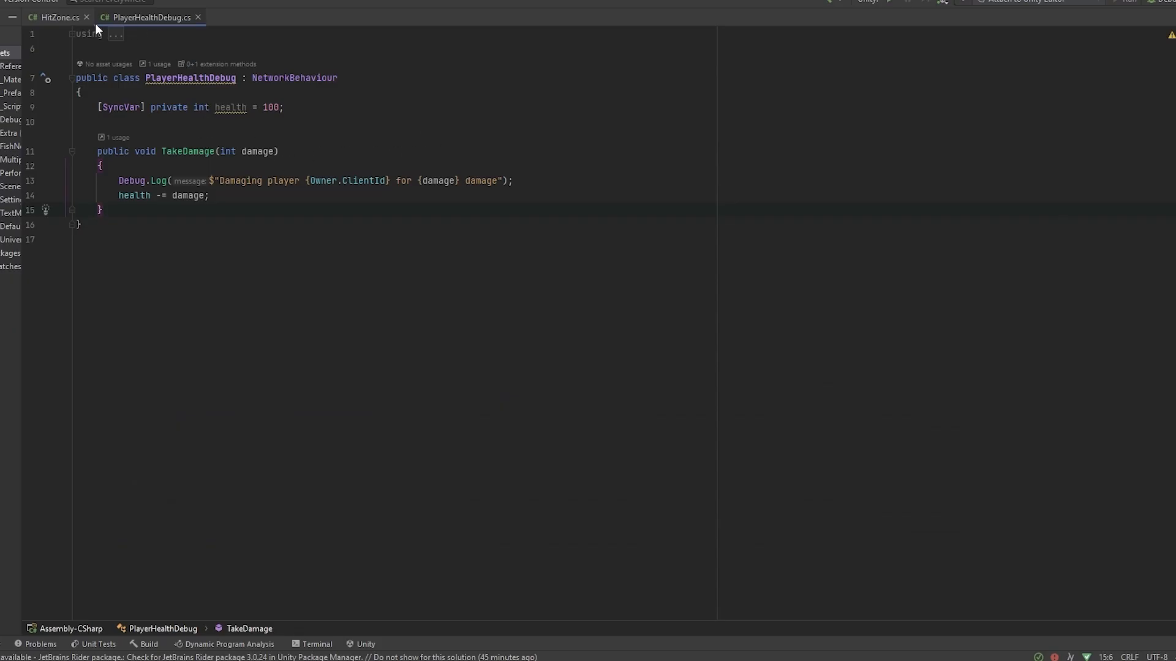
pyautogui.click(57, 17)
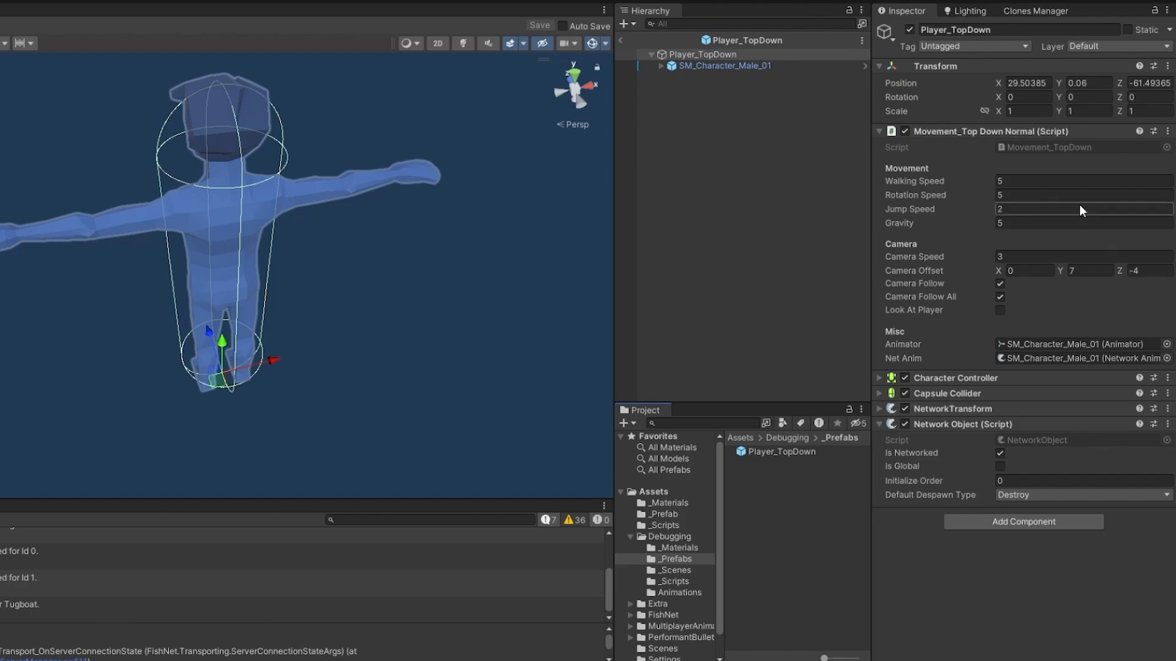
# - Add the PlayerHealthDebug component to Player_TopDown with Health 100 and start play mode
pyautogui.write('rigid')
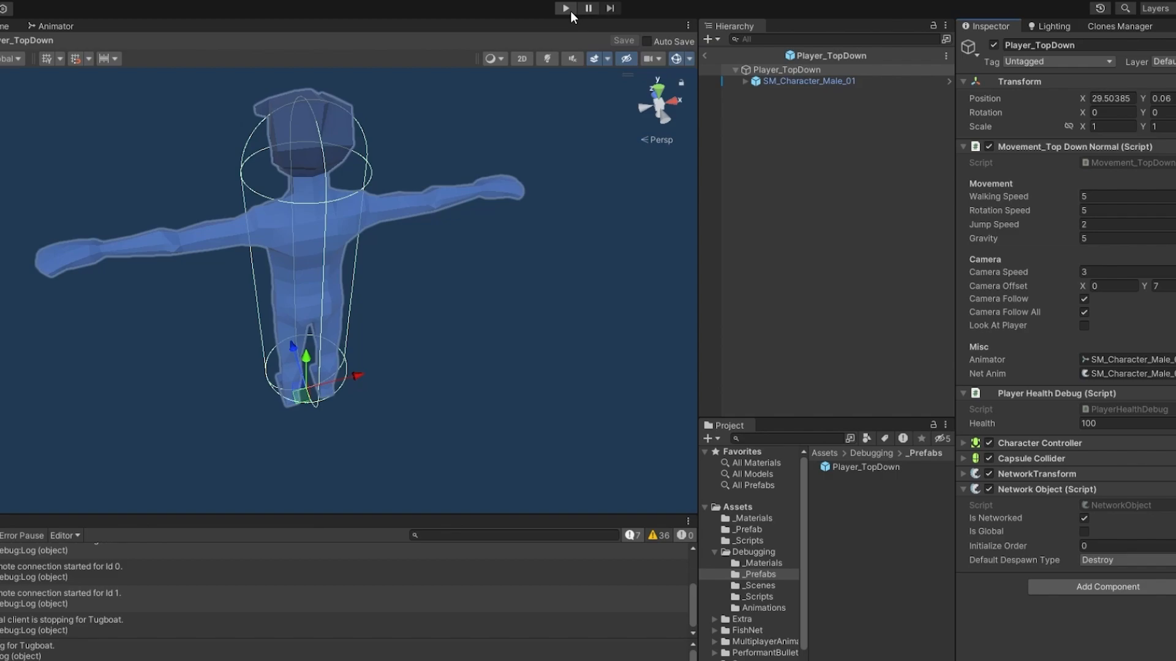
pyautogui.click(564, 8)
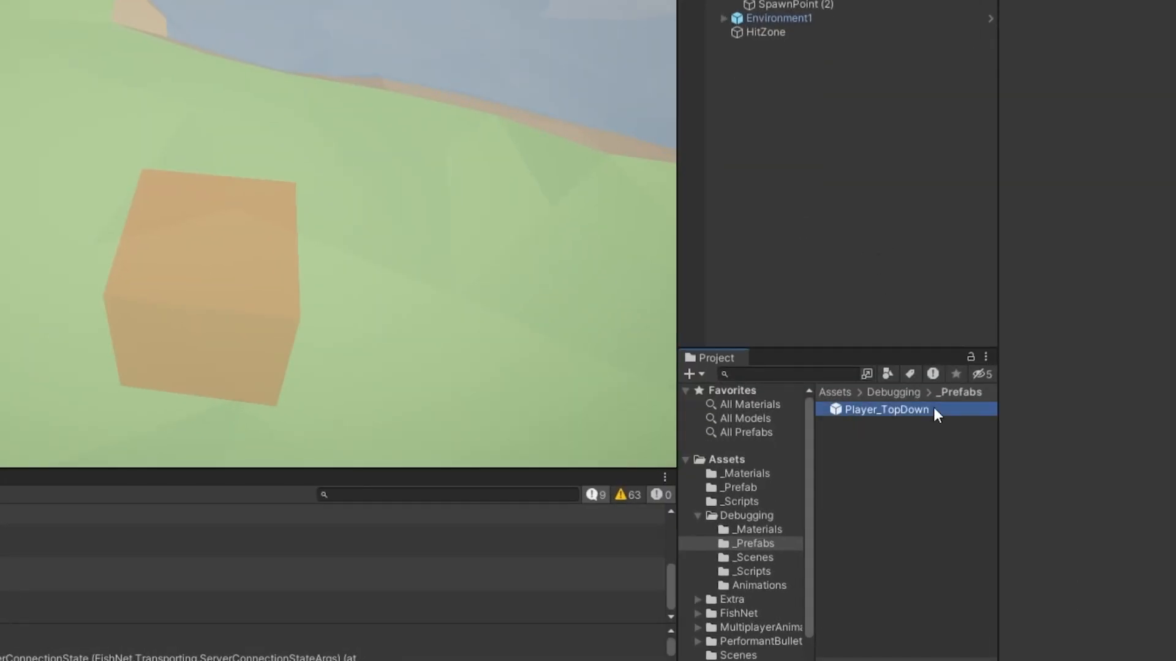
# - Check the Player_TopDown prefab, then run play mode with two clients in the hit zone
pyautogui.doubleClick(887, 409)
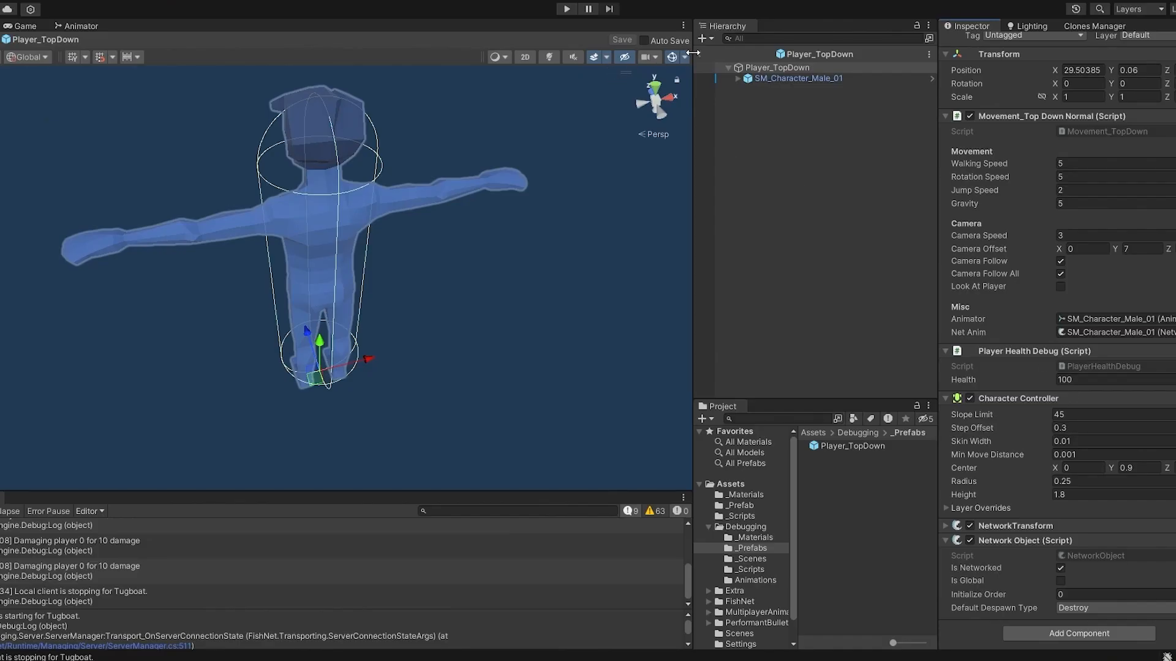
pyautogui.click(565, 9)
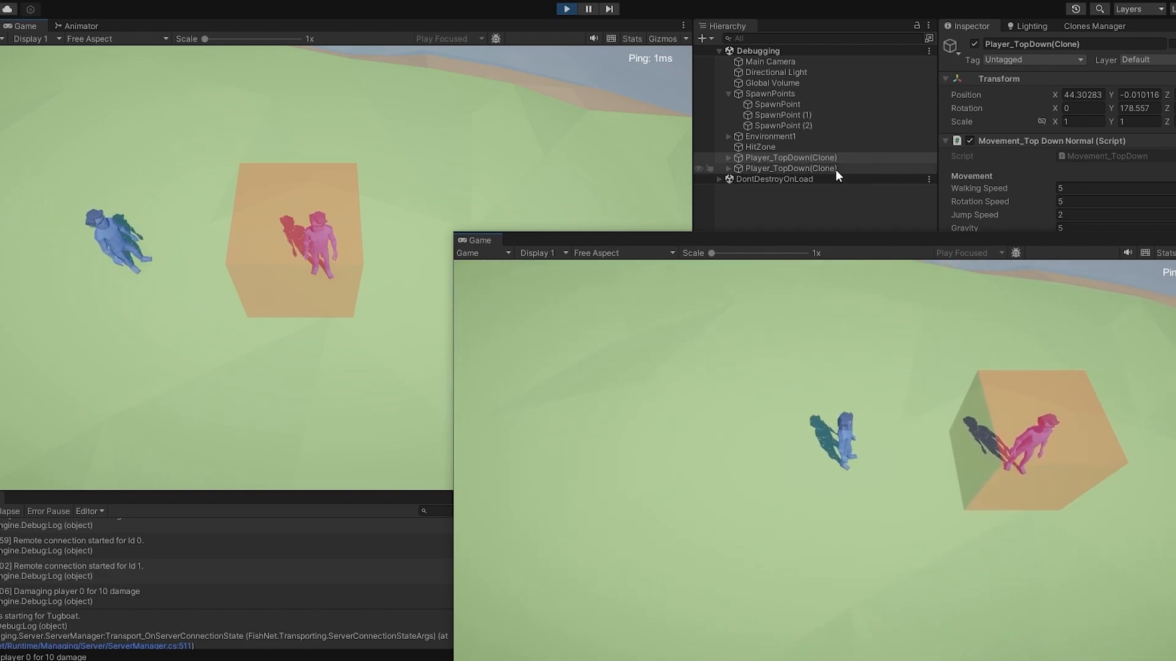
# - Inspect a spawned Player_TopDown clone, then clear the selection
pyautogui.click(787, 168)
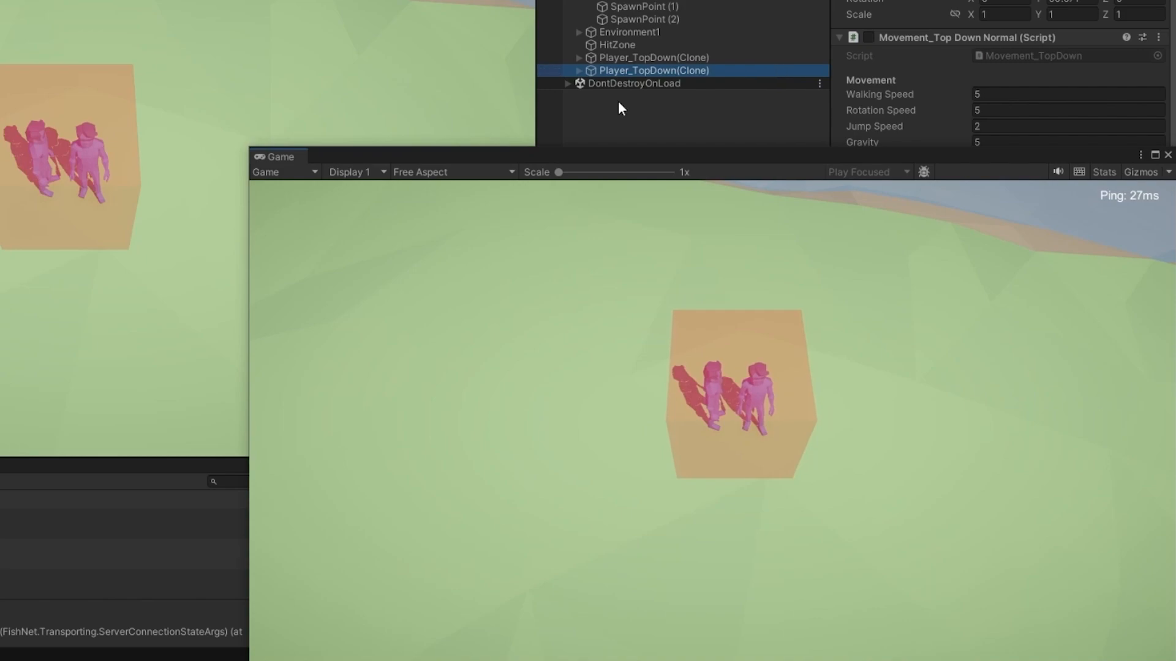
pyautogui.click(653, 58)
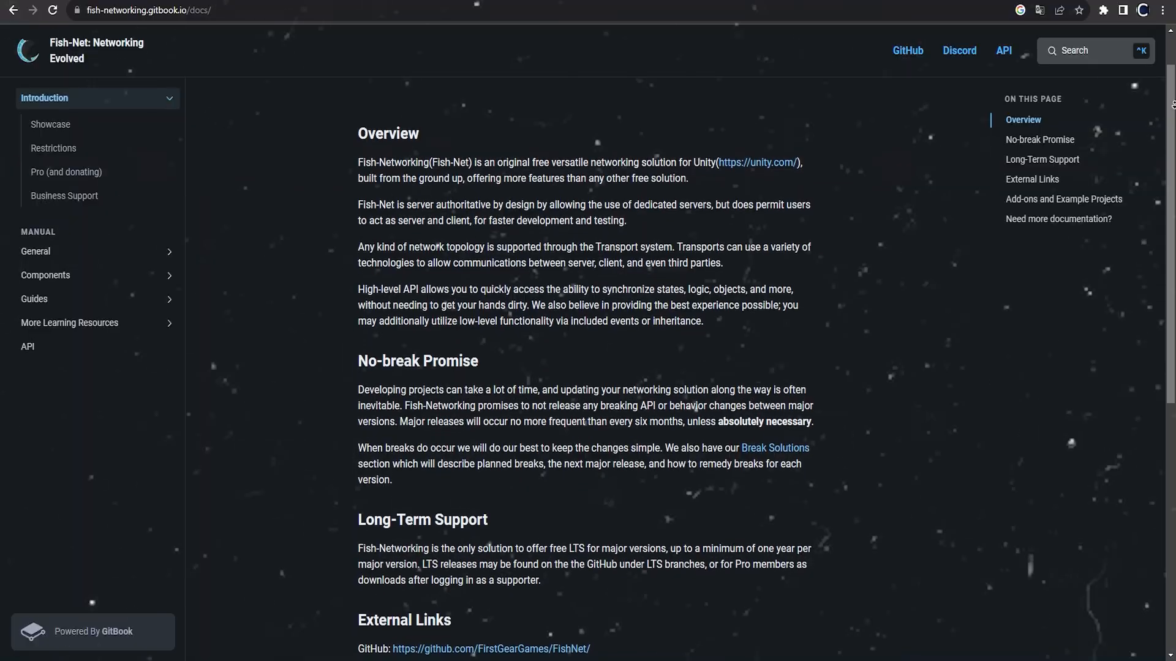
# - Scroll through the Fish-Net SyncVar guide page
pyautogui.scroll(-3)
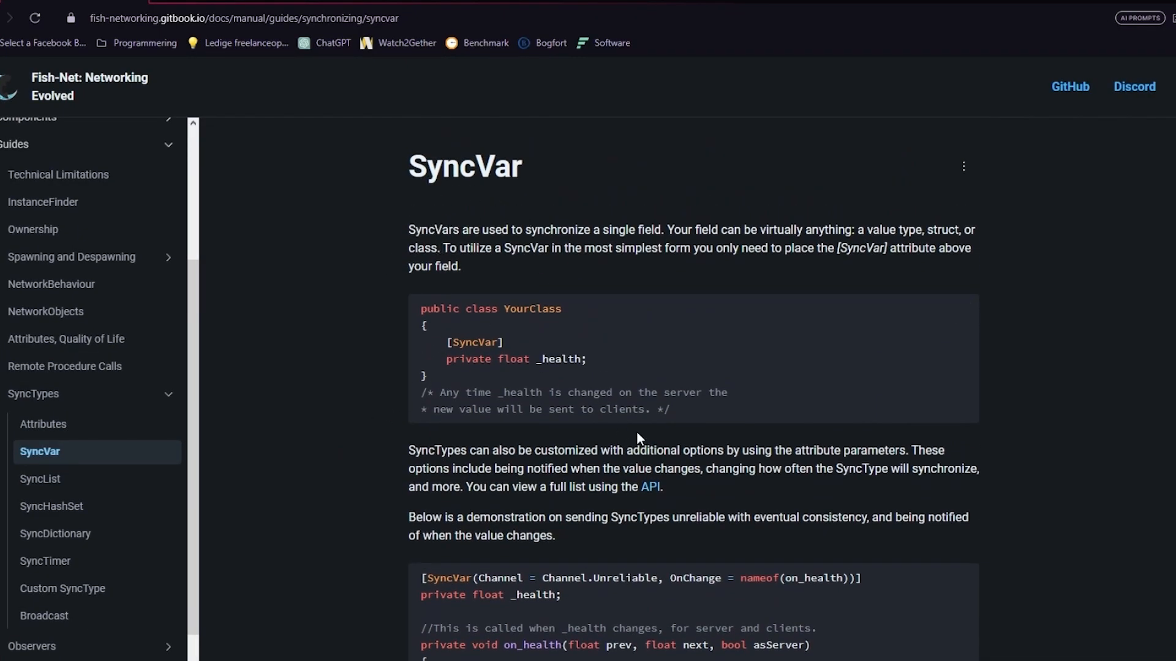
pyautogui.scroll(-3)
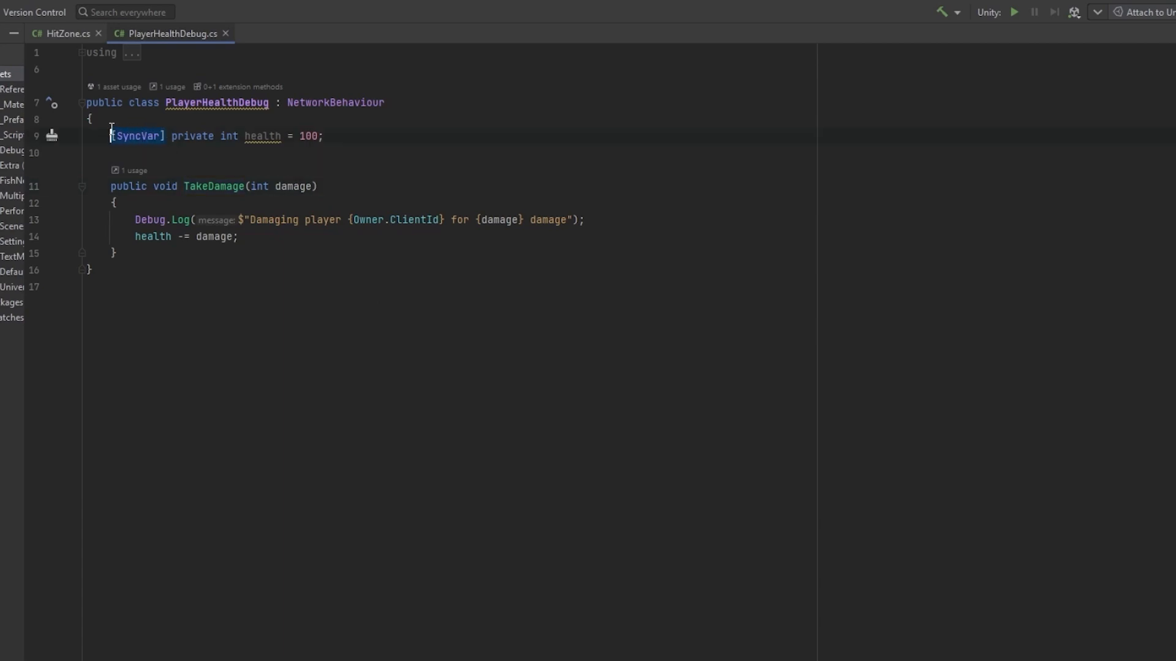
# - Read the client-side SyncVar example with its ServerRpc setter in the Fish-Net docs
pyautogui.click(63, 33)
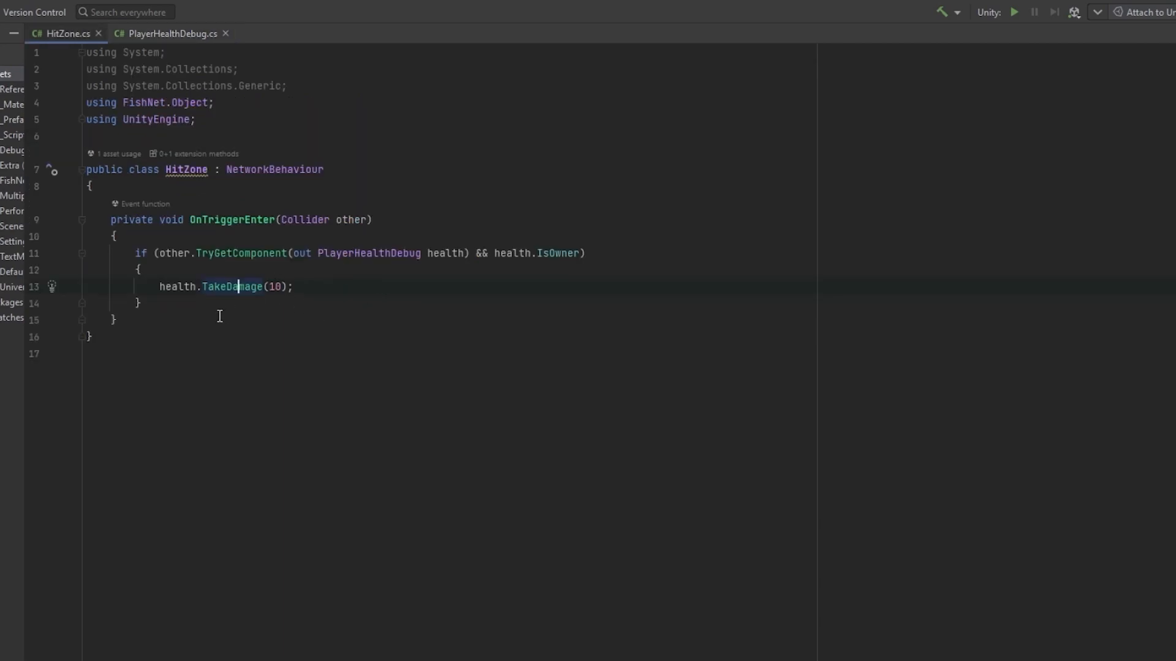
pyautogui.click(171, 33)
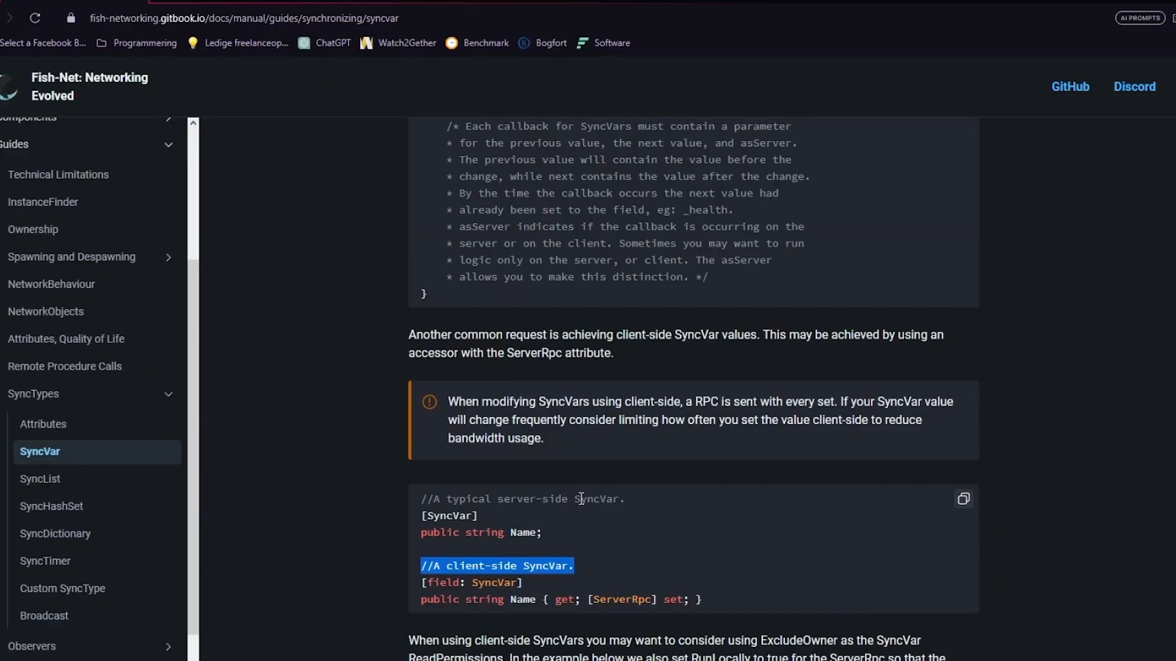
pyautogui.click(559, 570)
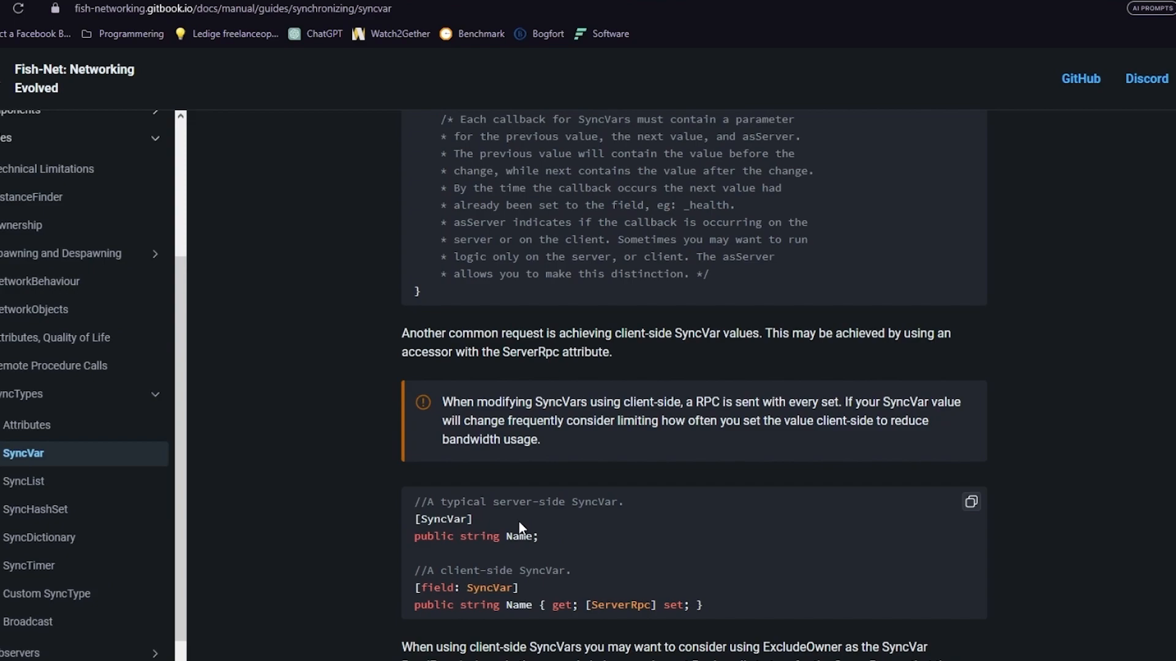
pyautogui.doubleClick(534, 353)
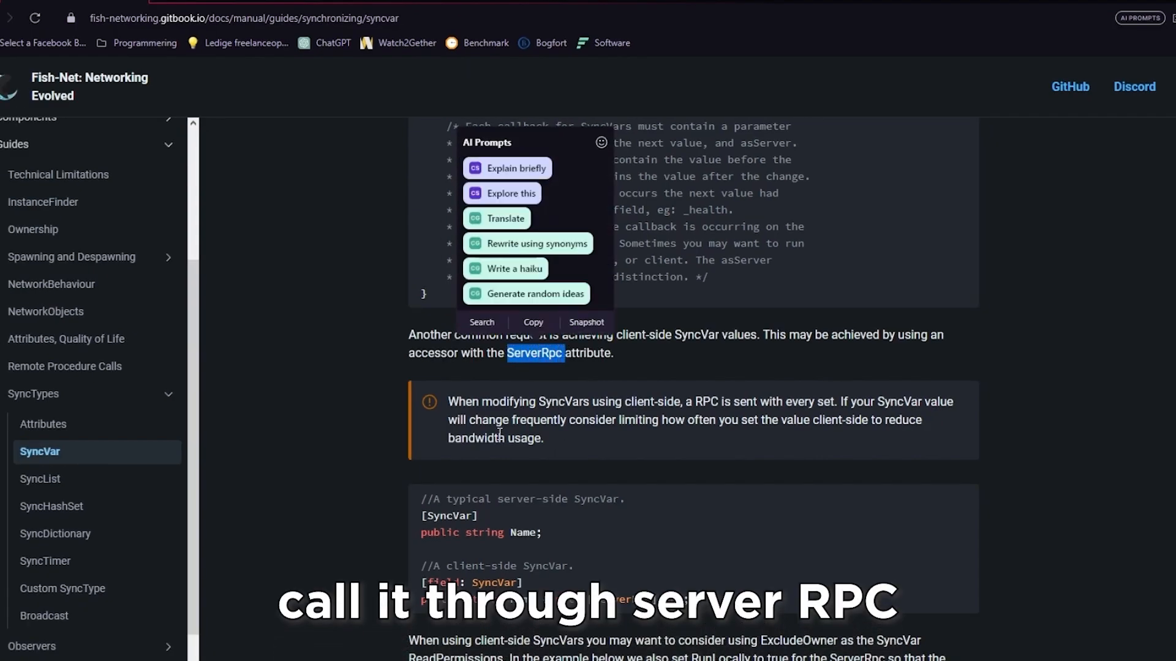
pyautogui.click(565, 399)
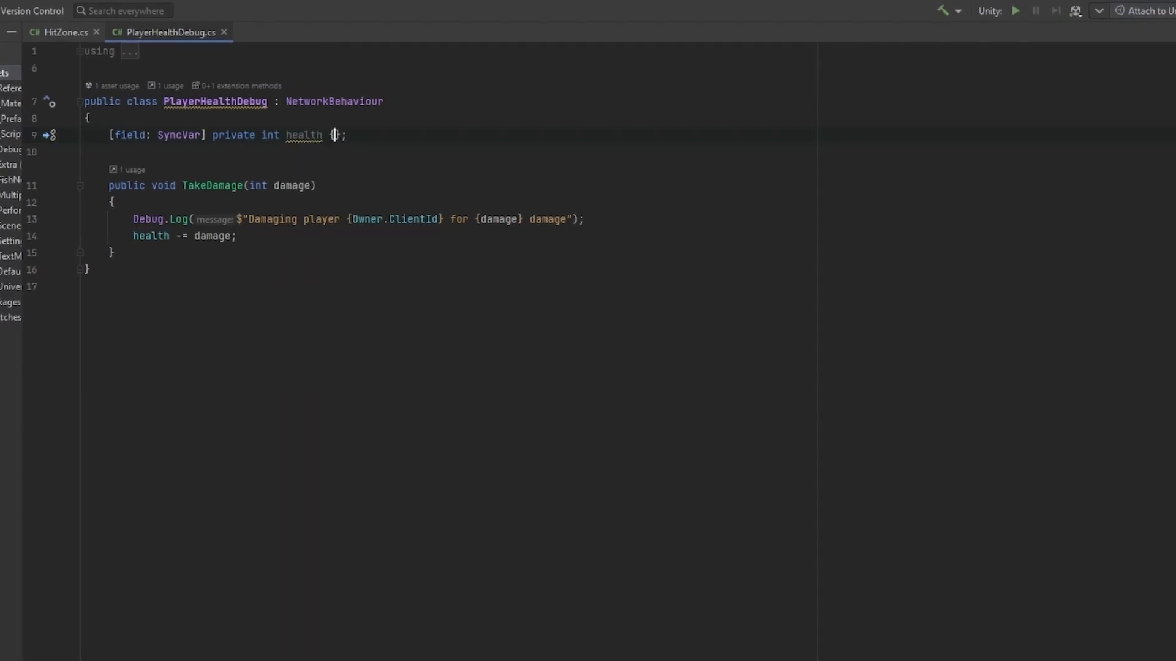
# - Declare health as private int health { get; [ServerRpc] set; } under [field: SyncVar]
pyautogui.write('get; [serverRpc] set;')
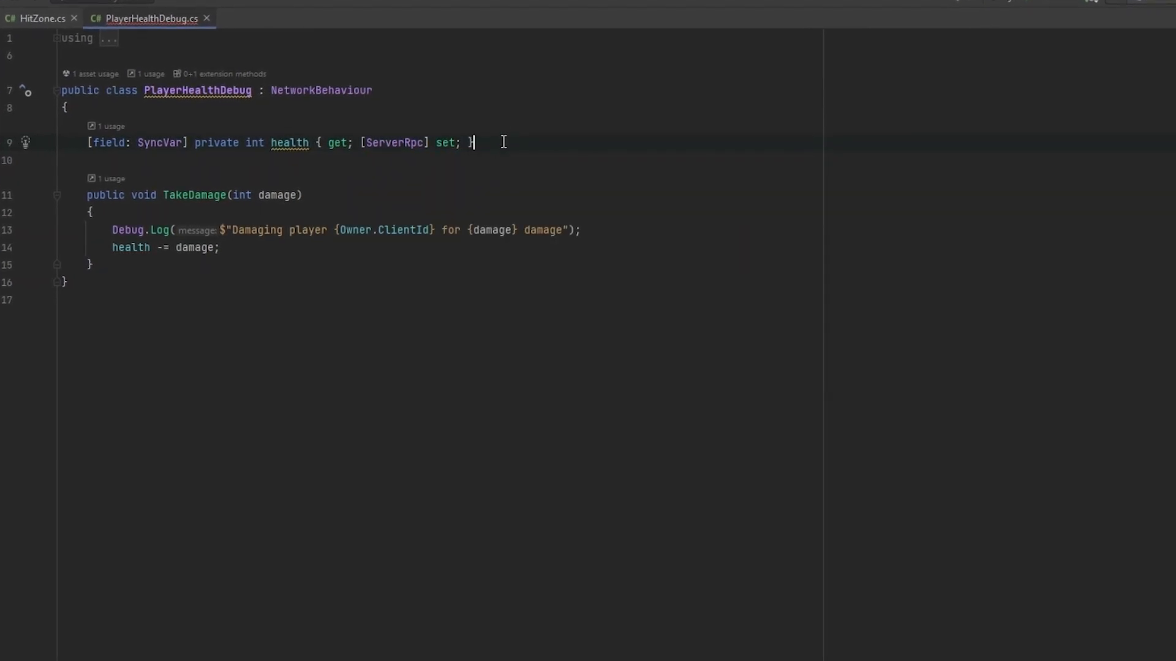
pyautogui.write('= 100')
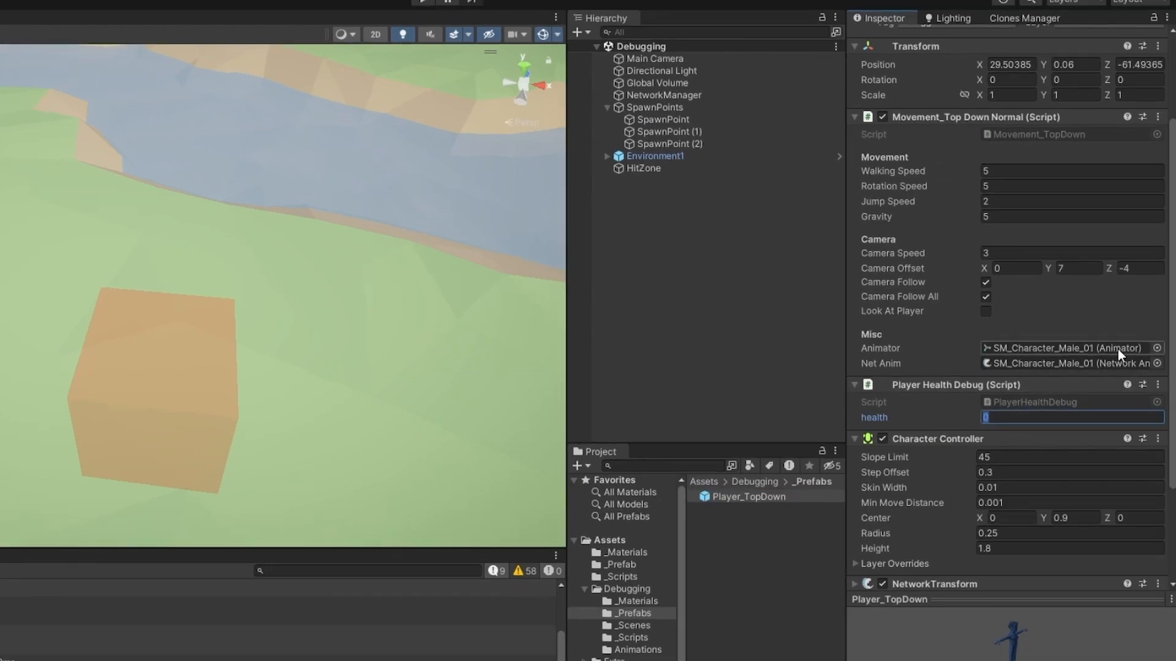
# - Set the Player Health Debug component's health to 100 in the Inspector
pyautogui.write('100')
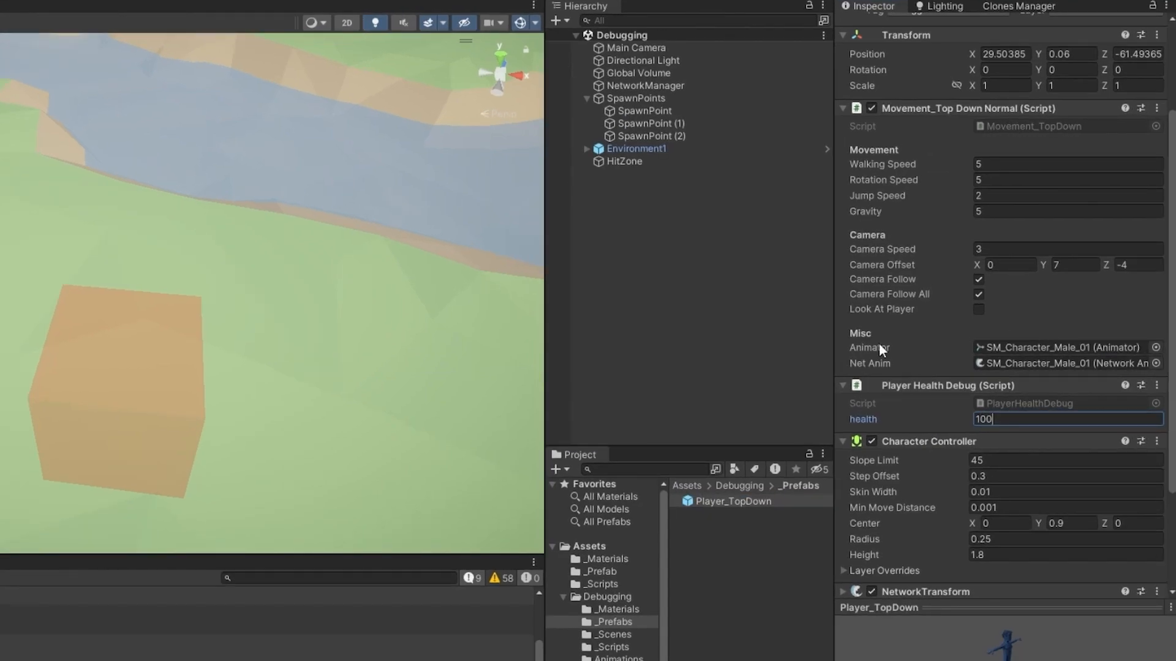
pyautogui.click(566, 9)
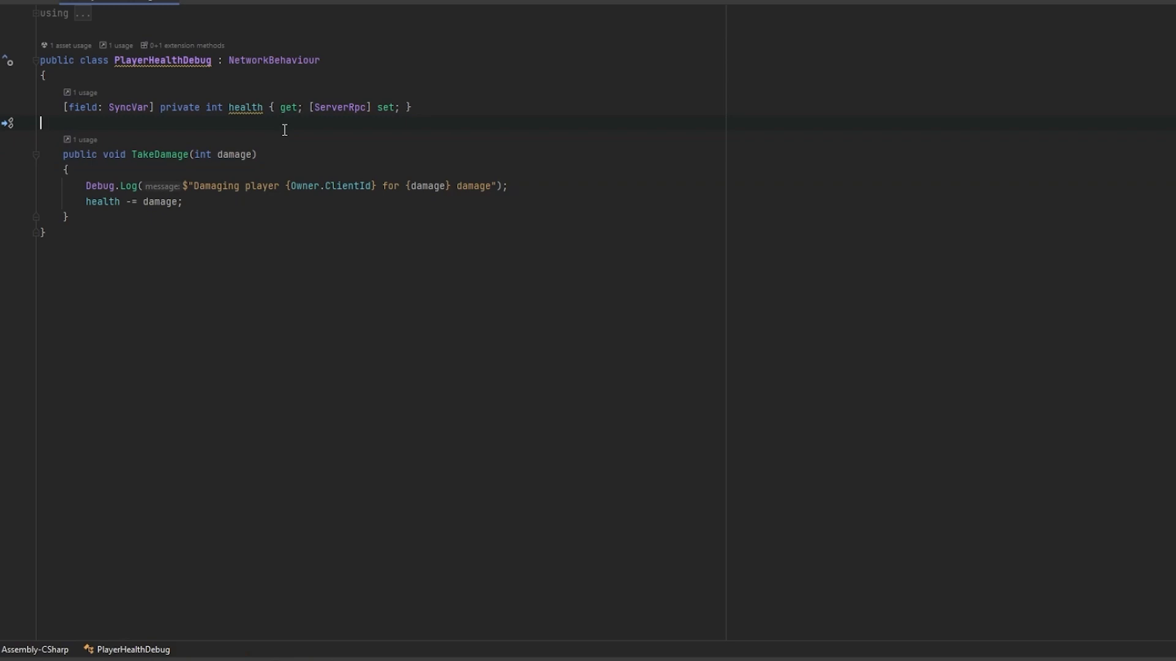
pyautogui.moveTo(534, 190)
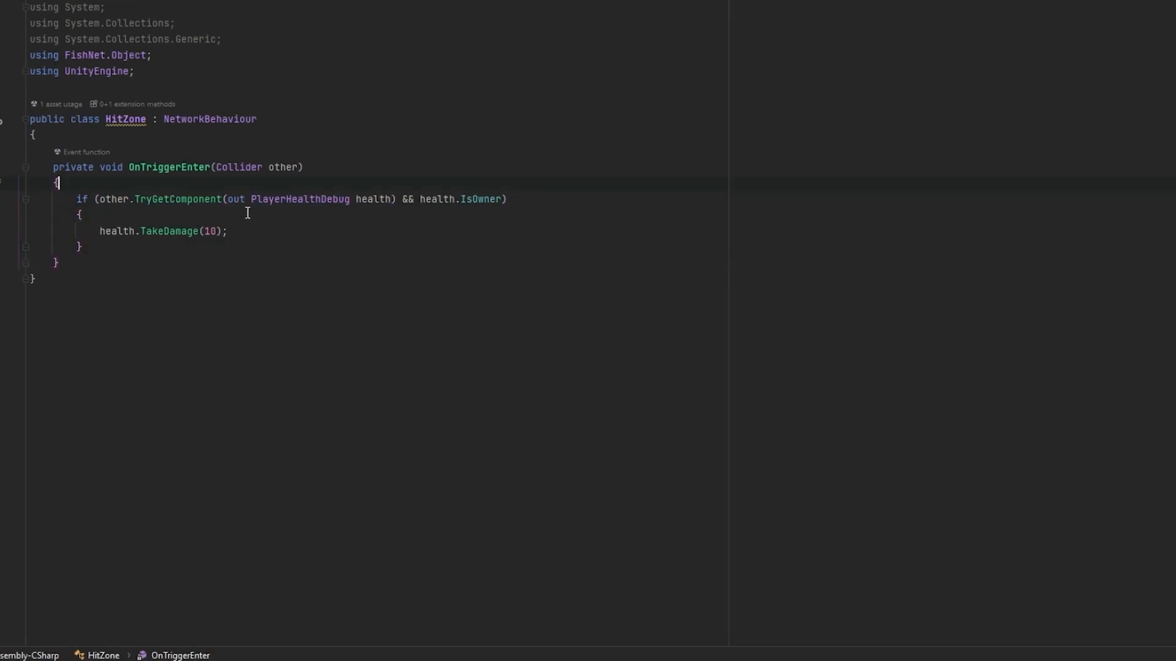
# - Insert Debug.Log("") as the first line of HitZone's OnTriggerEnter, after trying numbered logs
pyautogui.write('Debug.Log("1");')
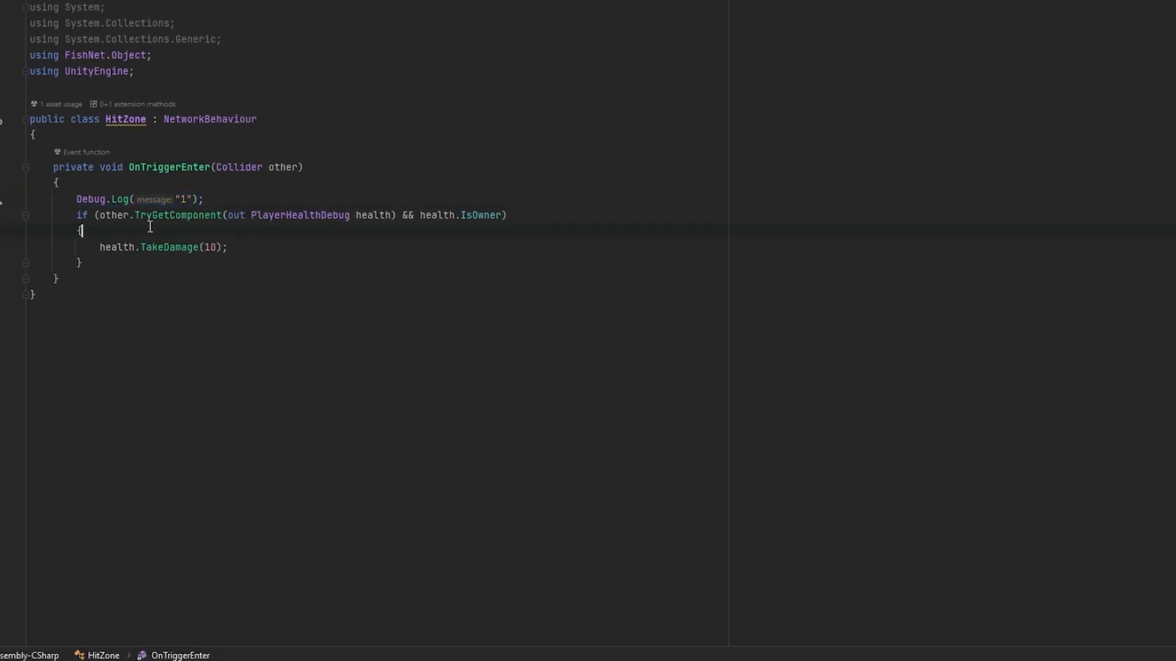
pyautogui.write('Debug.Log("1");')
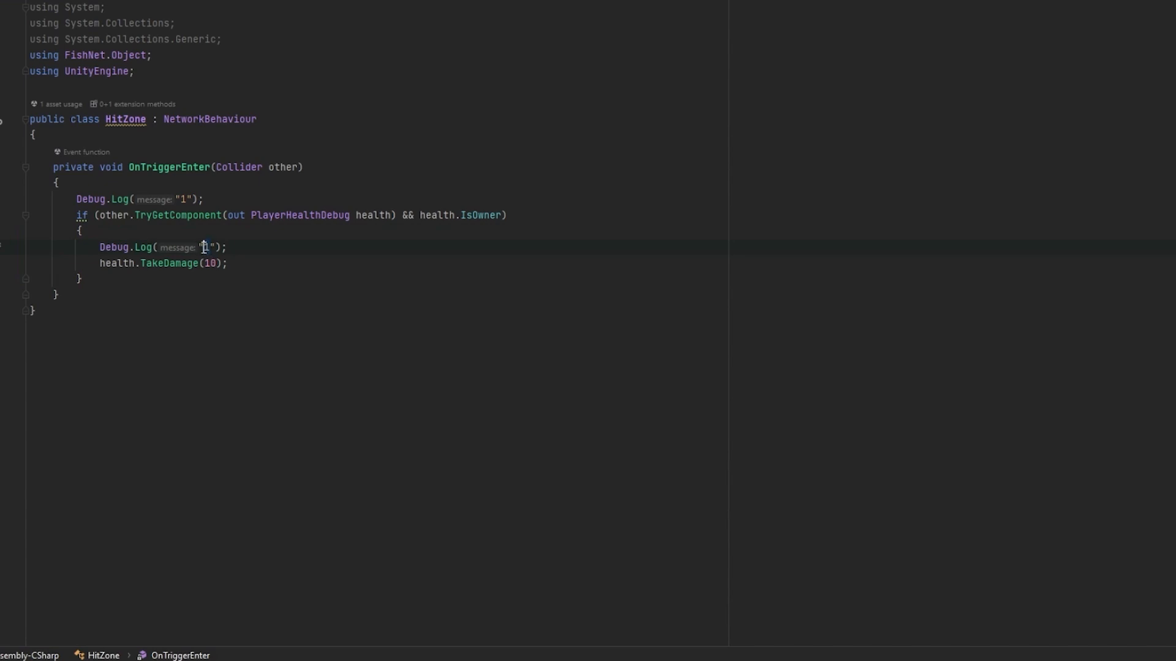
pyautogui.write('2')
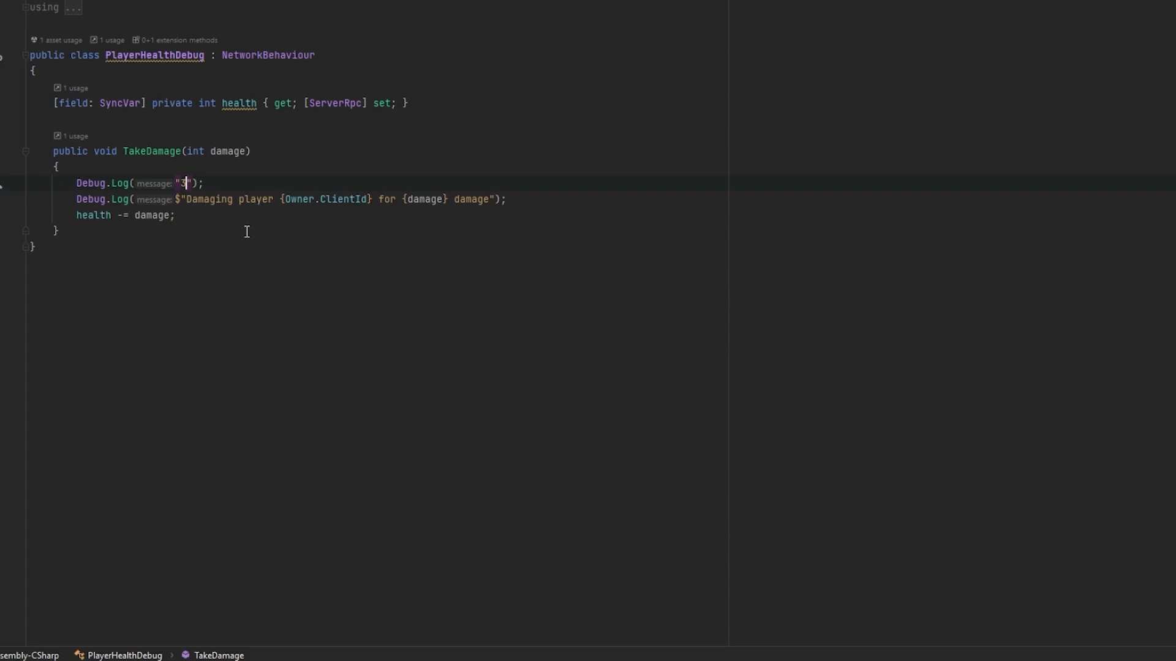
pyautogui.write('1')
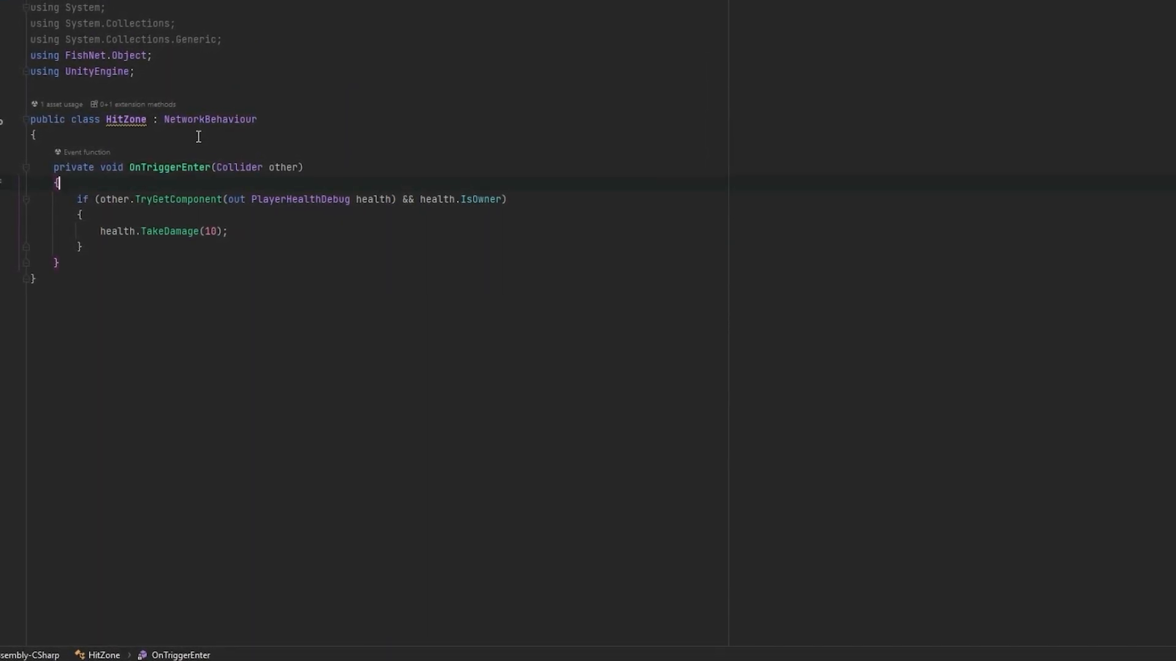
pyautogui.moveTo(212, 122)
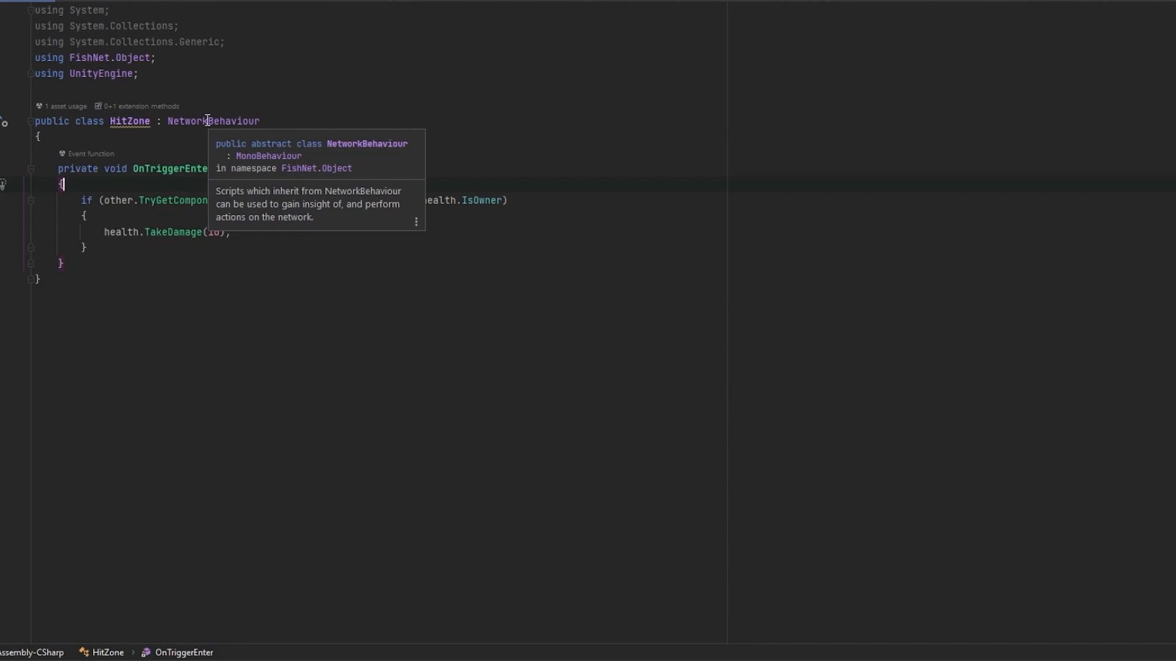
pyautogui.write('Debug.Log("");')
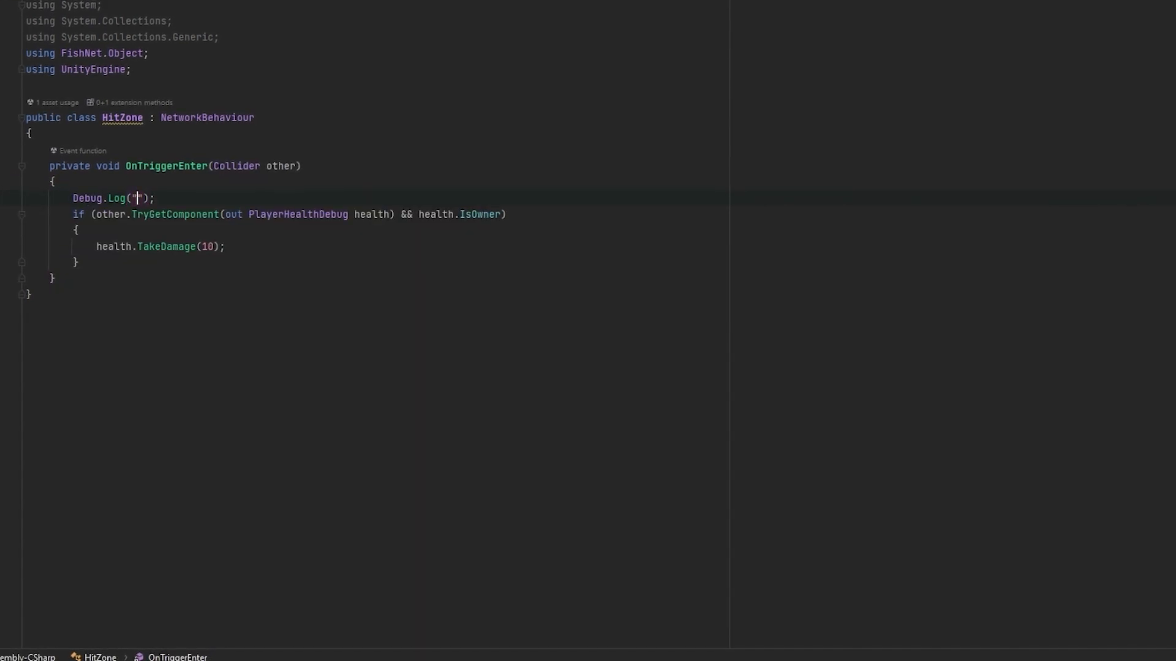